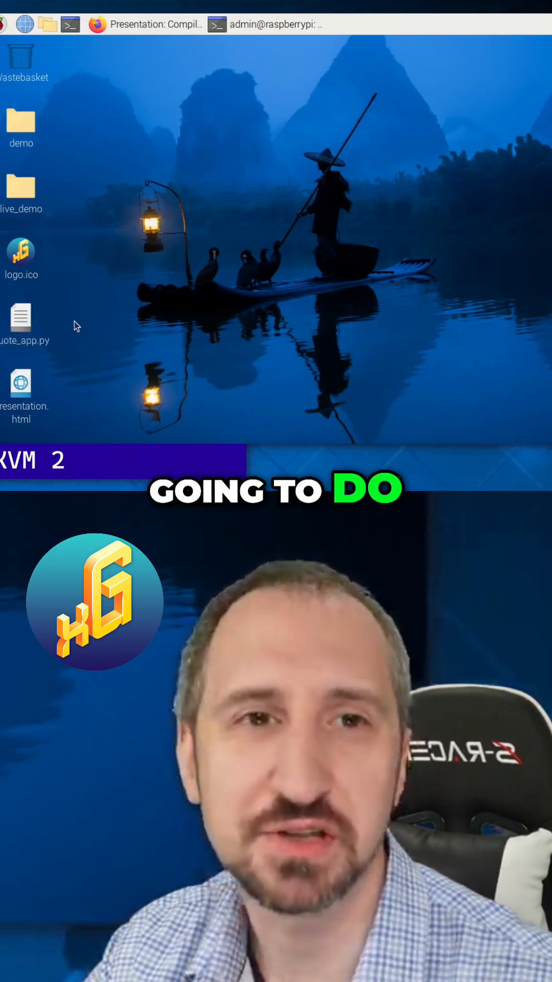
mouse_move(349, 229)
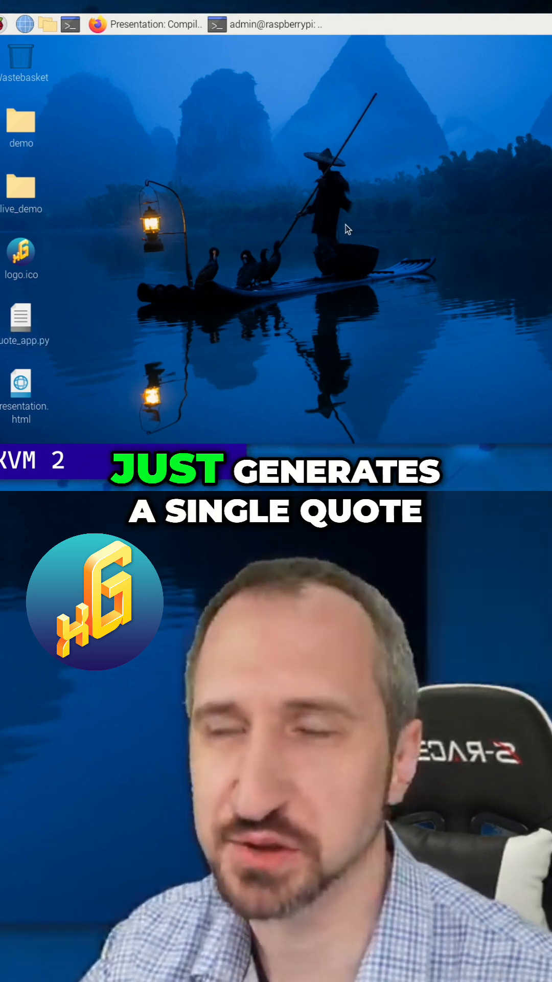
Open quote_app.py from the desktop in Mousepad, then bring up its open-with menu again
right_click(21, 320)
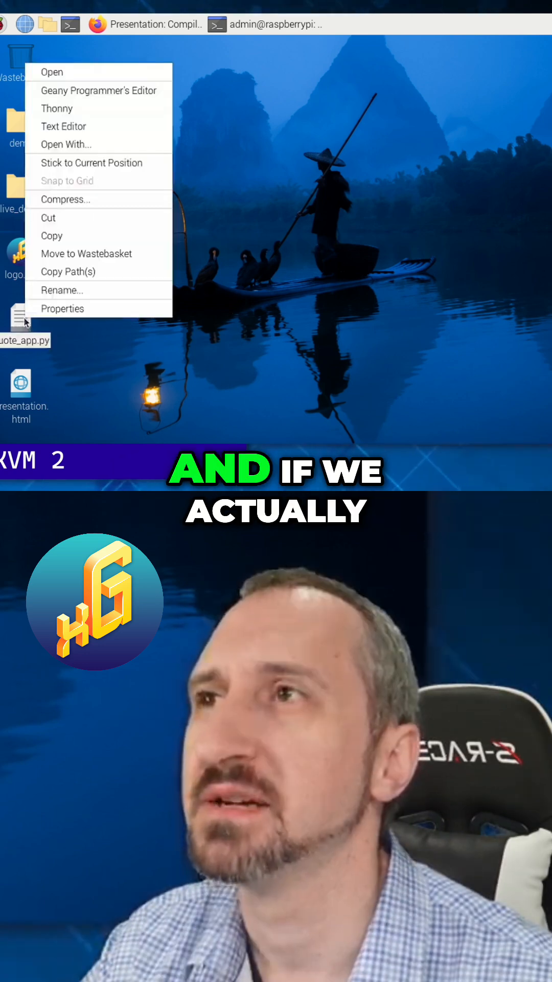
click(63, 126)
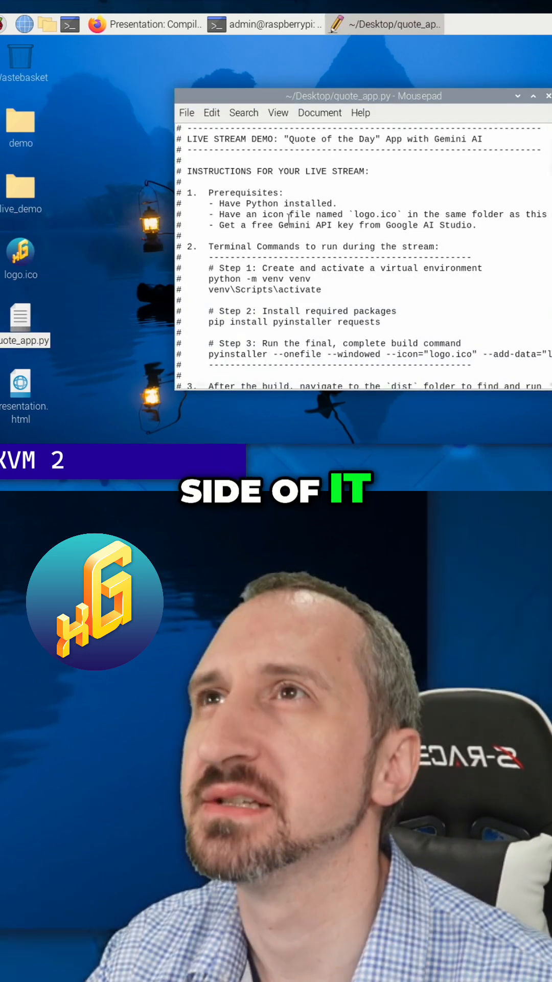
right_click(22, 323)
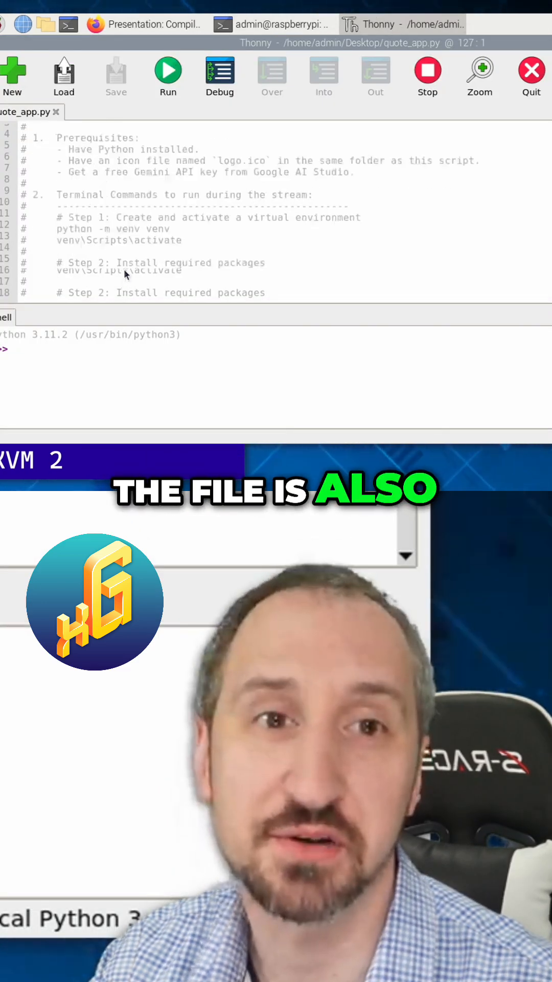
Scroll through quote_app.py's build steps and imports, then show the pip install presentation slide
scroll(down, 3)
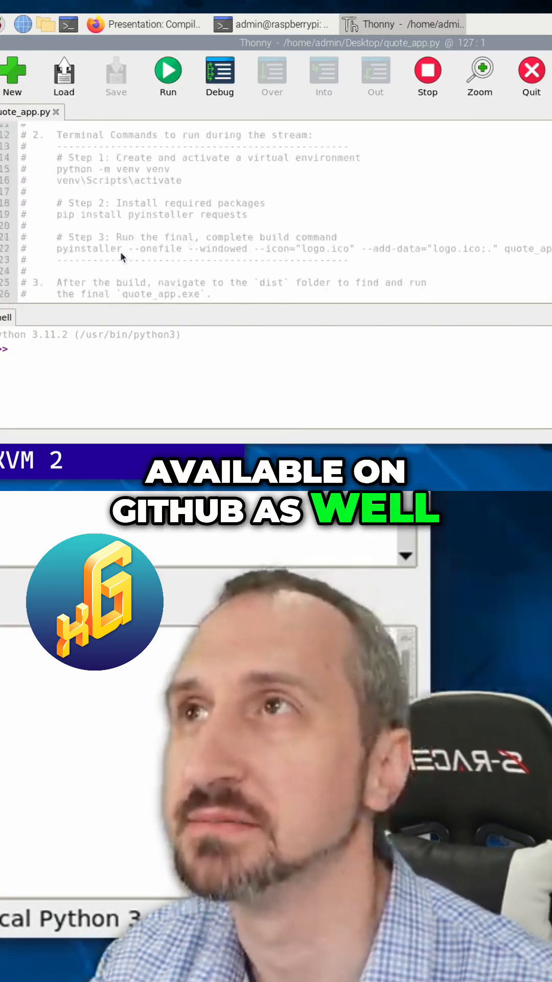
scroll(down, 3)
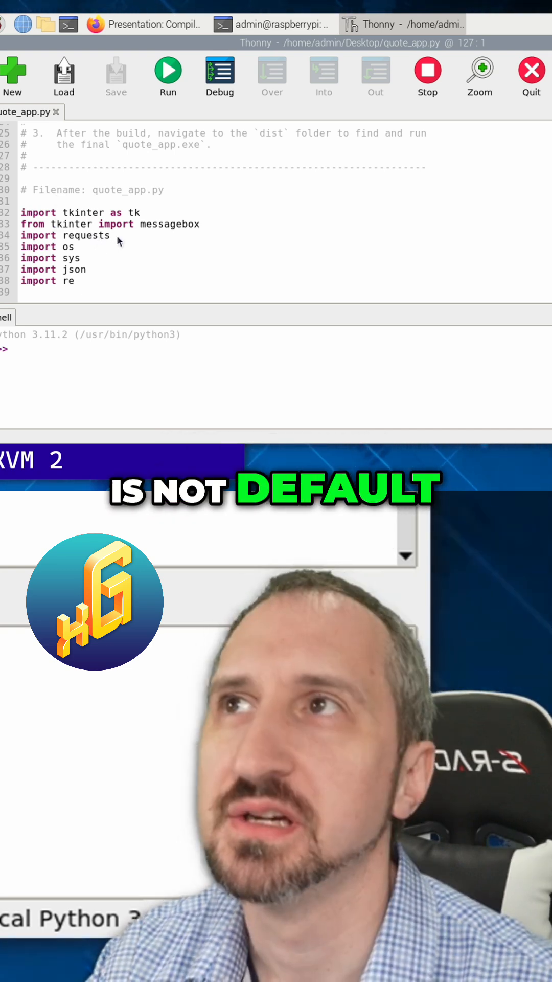
scroll(up, 3)
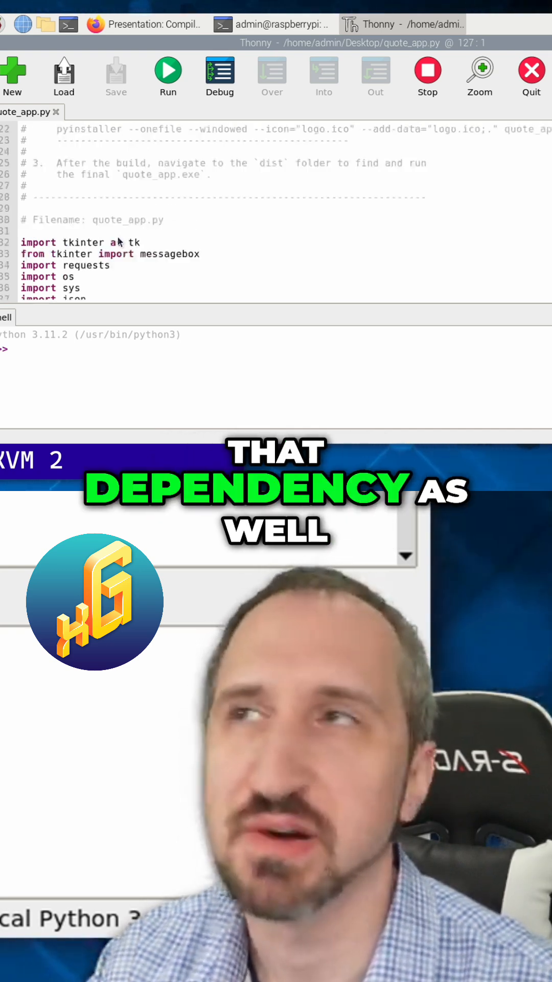
scroll(up, 3)
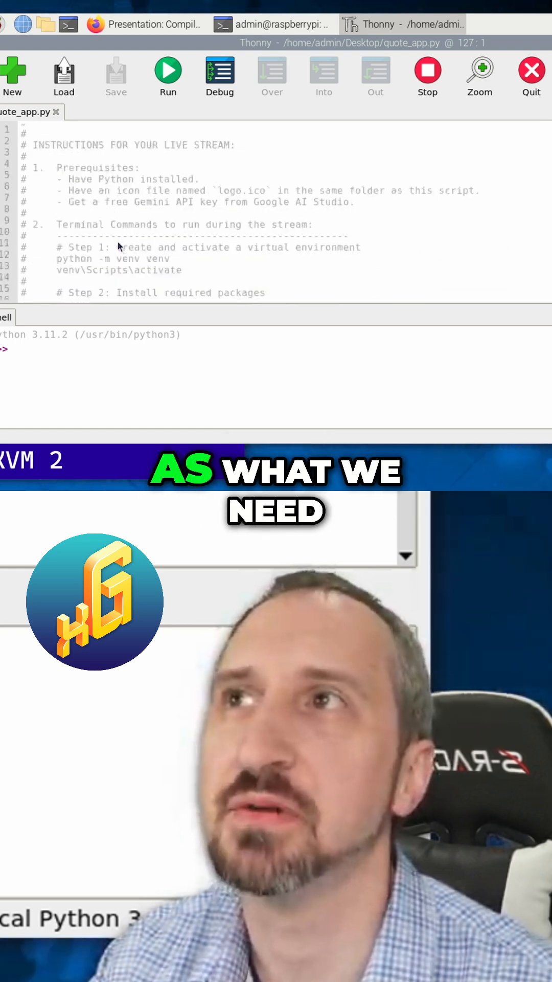
scroll(down, 3)
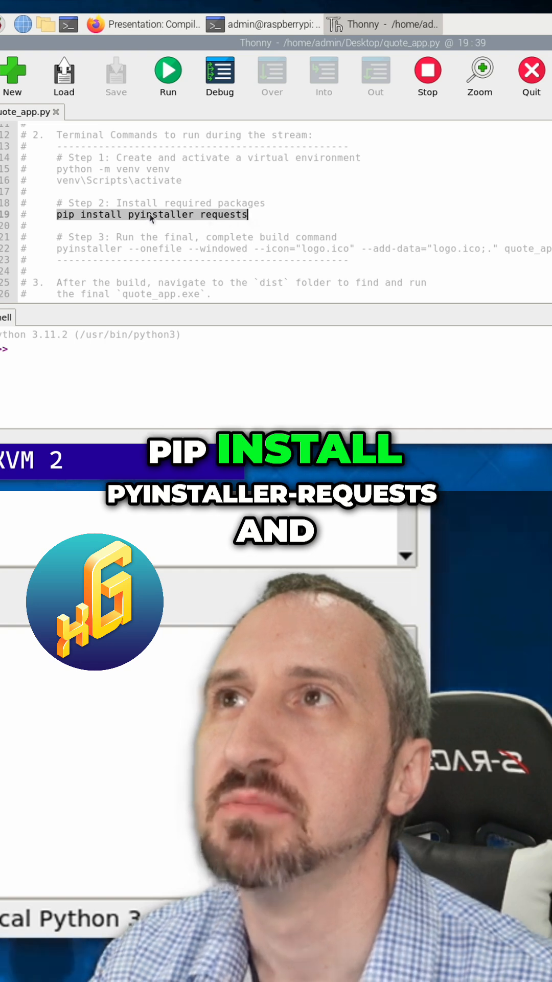
click(139, 24)
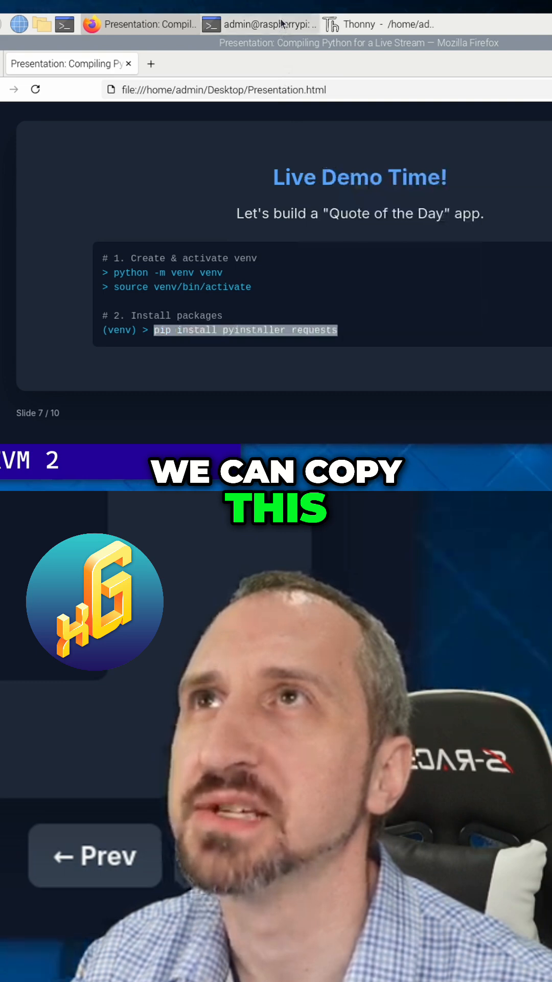
Paste and run 'pip install pyinstaller requests' in the venv terminal
right_click(369, 220)
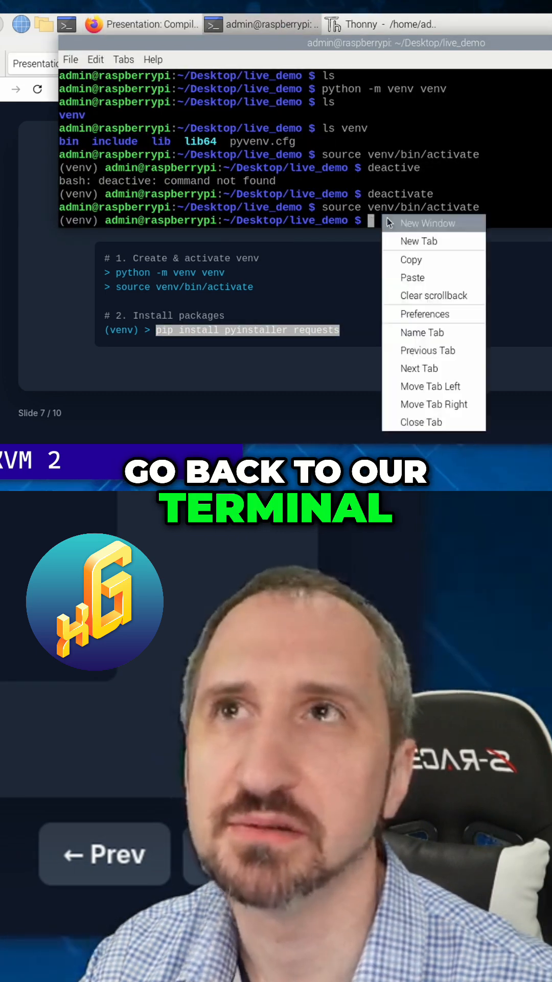
mouse_move(413, 277)
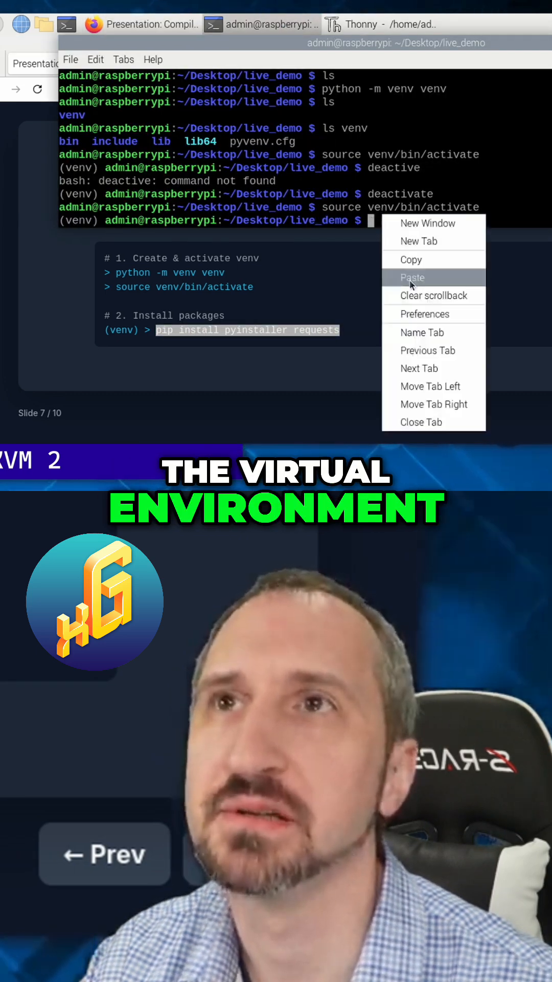
click(413, 277)
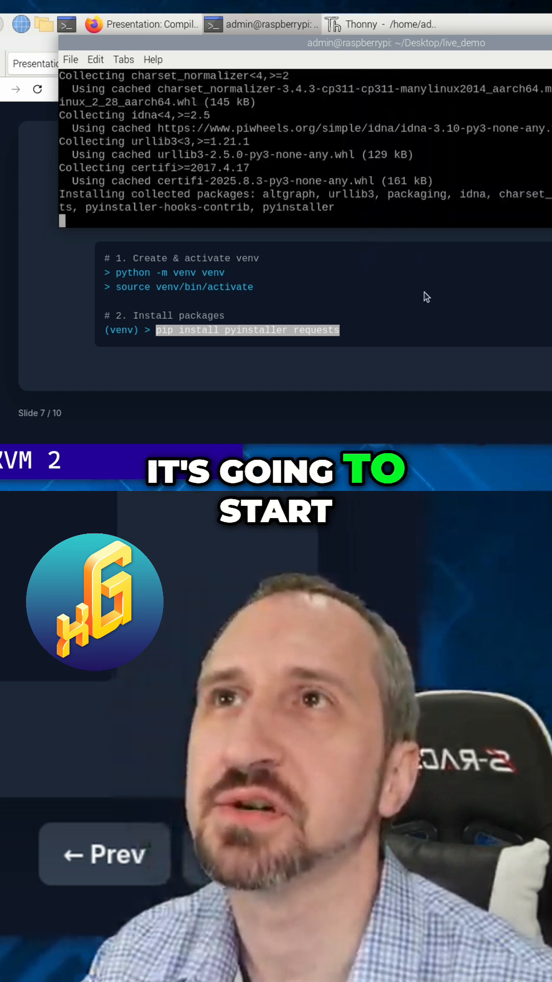